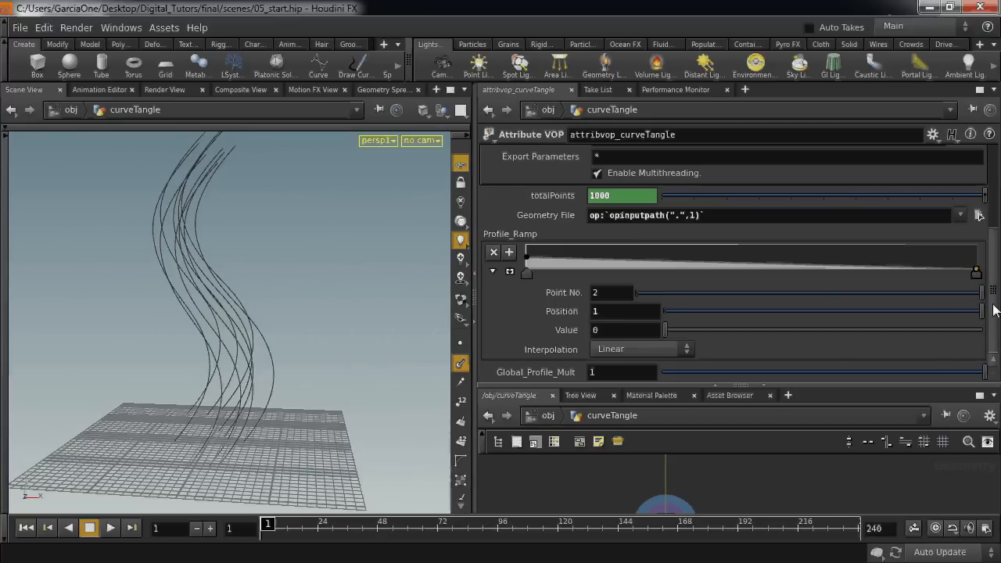
- Open alleyshot_020.hip and look through the OLD/rendercam_0 render camera
{"action": "left_click", "coordinate": [527, 258]}
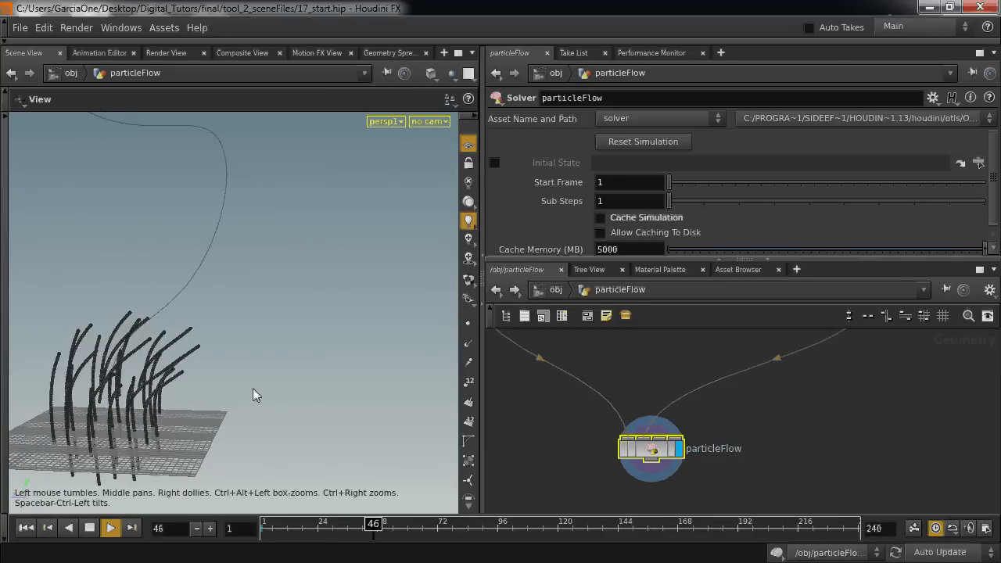
{"action": "left_click", "coordinate": [110, 527]}
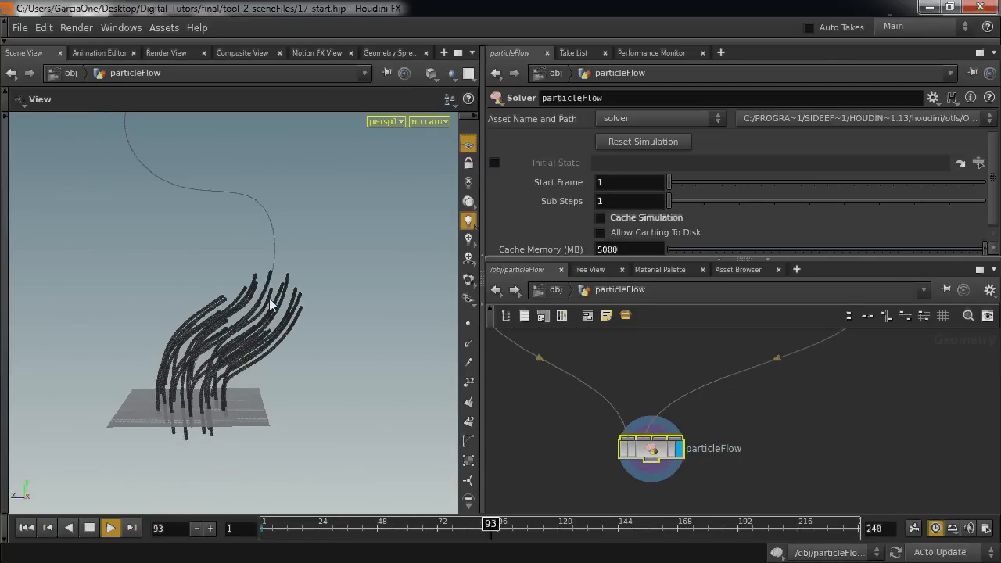
{"action": "left_click", "coordinate": [109, 528]}
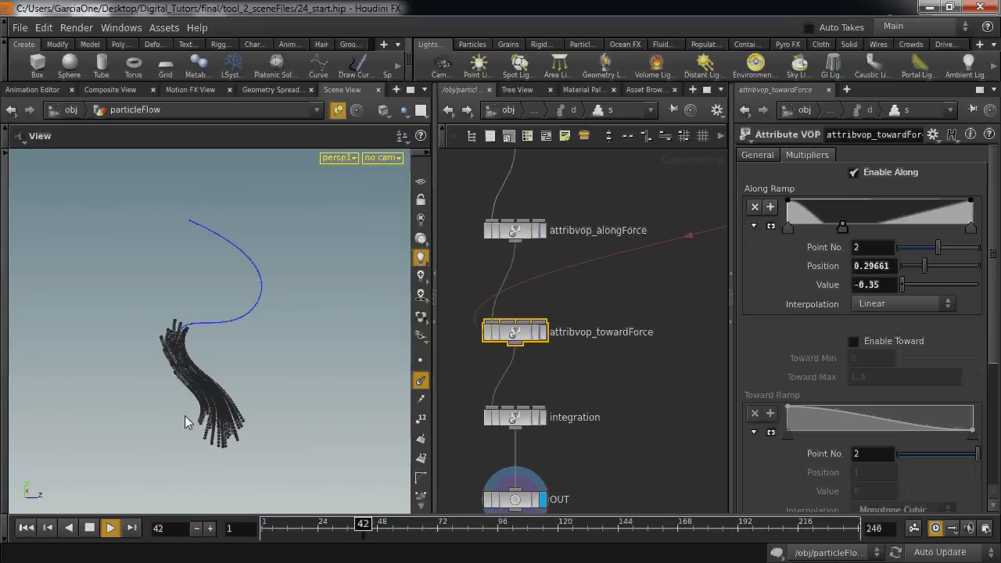
{"action": "left_click", "coordinate": [109, 527]}
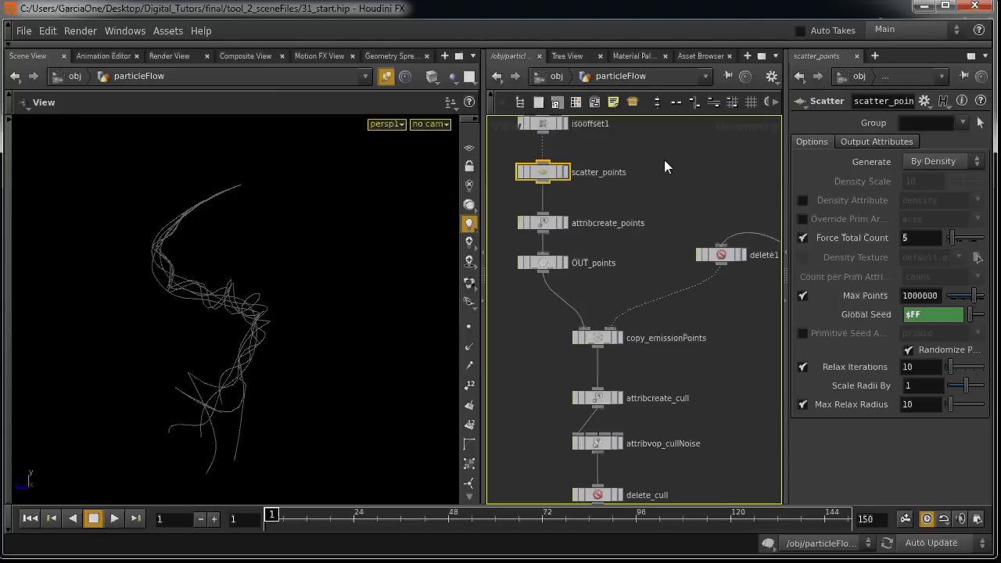
{"action": "left_click", "coordinate": [113, 519]}
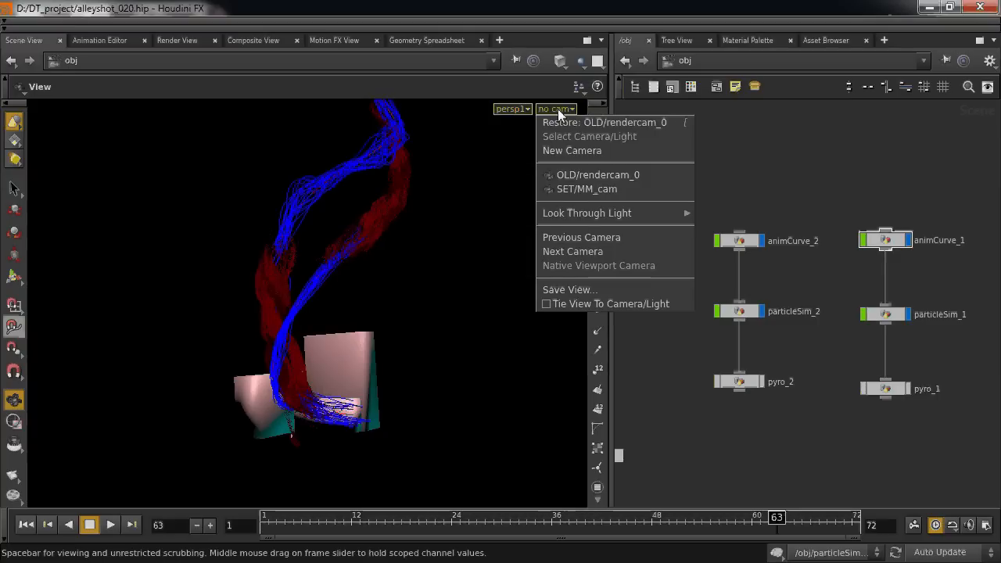
{"action": "left_click", "coordinate": [596, 175]}
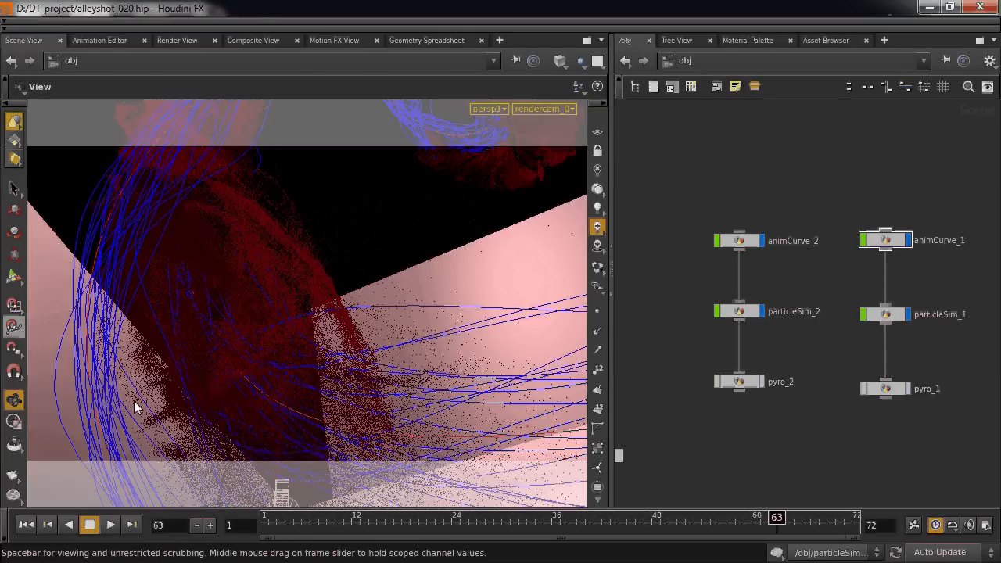